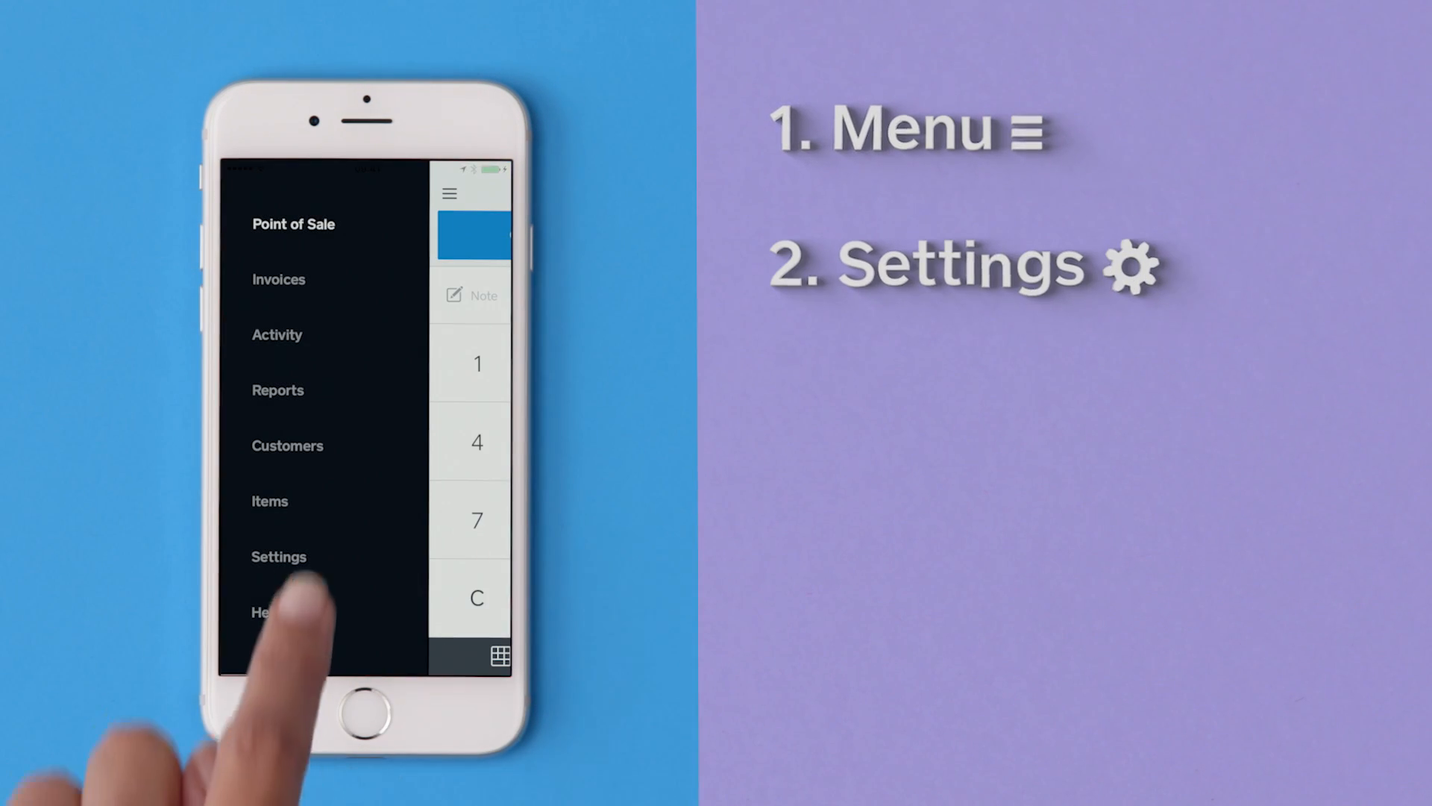
# - Navigate Settings > Card Readers and choose Square Reader to reach Pair Your Reader
pyautogui.click(279, 556)
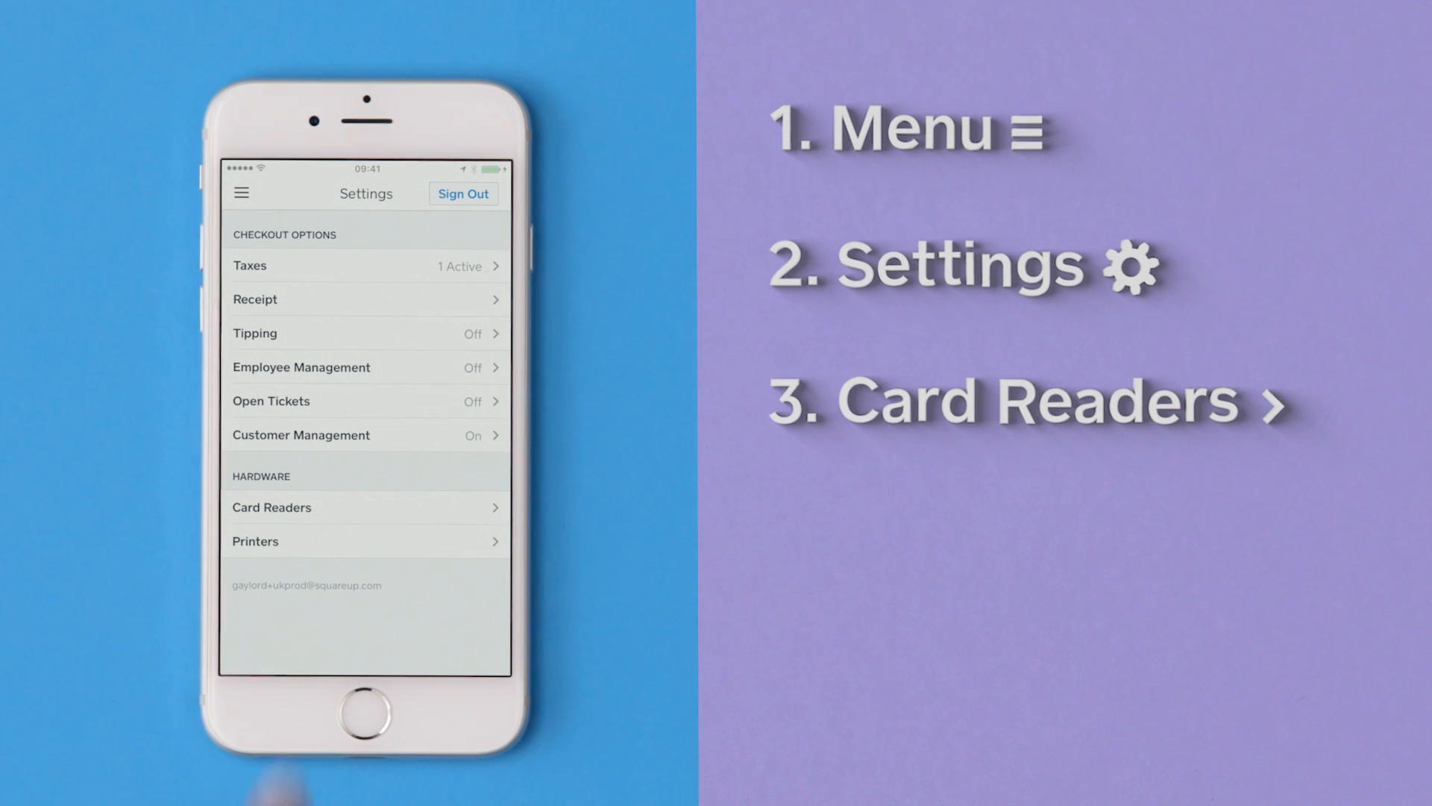
pyautogui.click(272, 507)
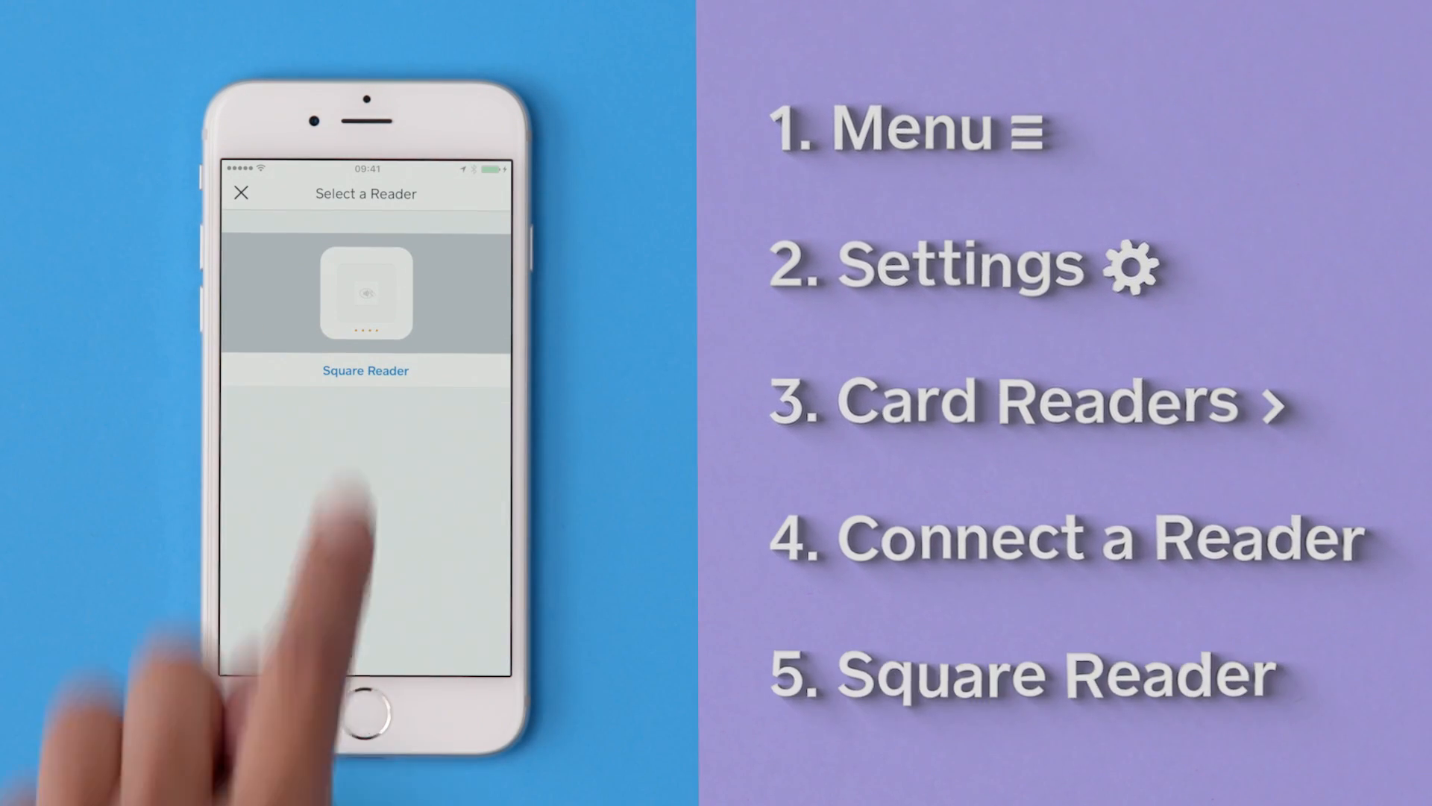
pyautogui.click(364, 370)
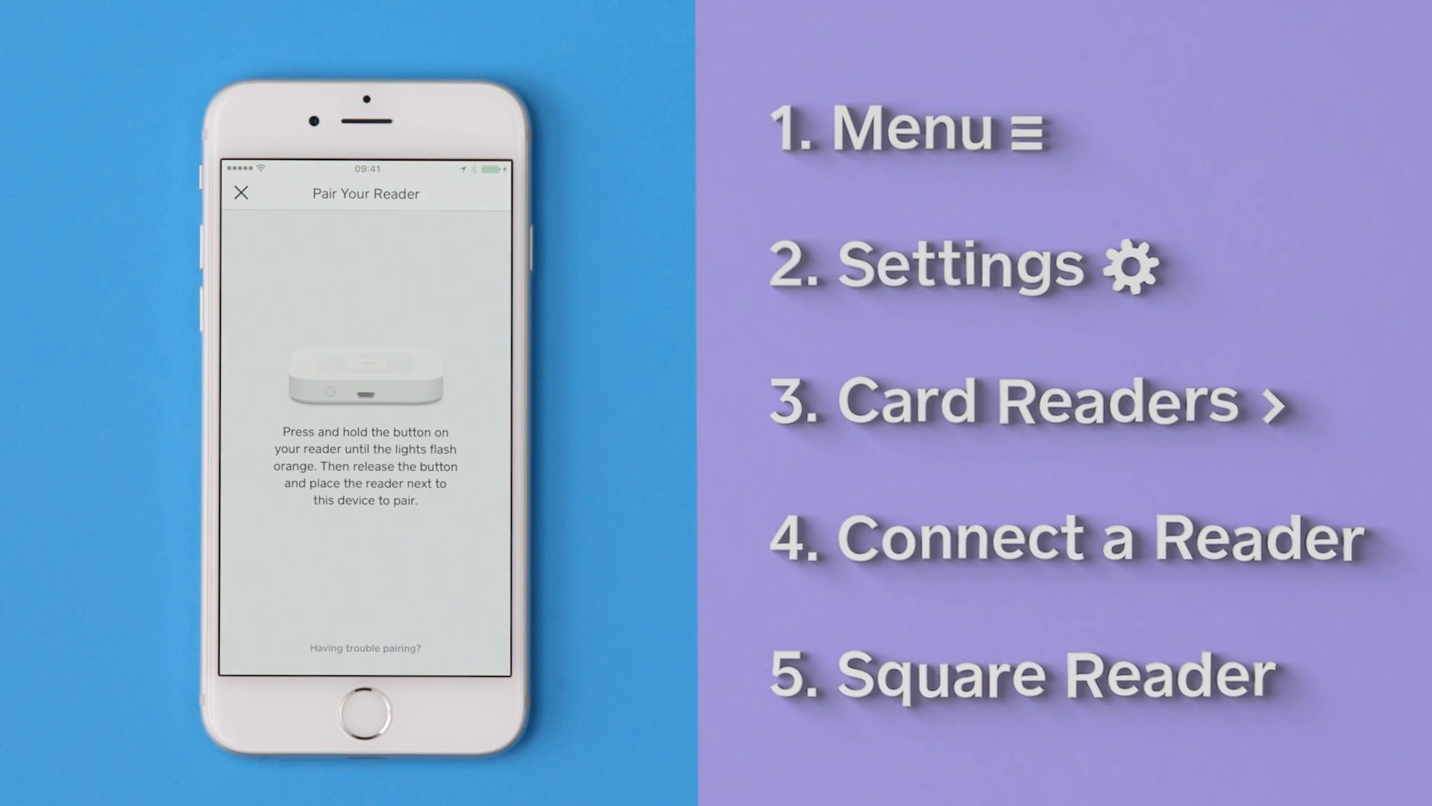